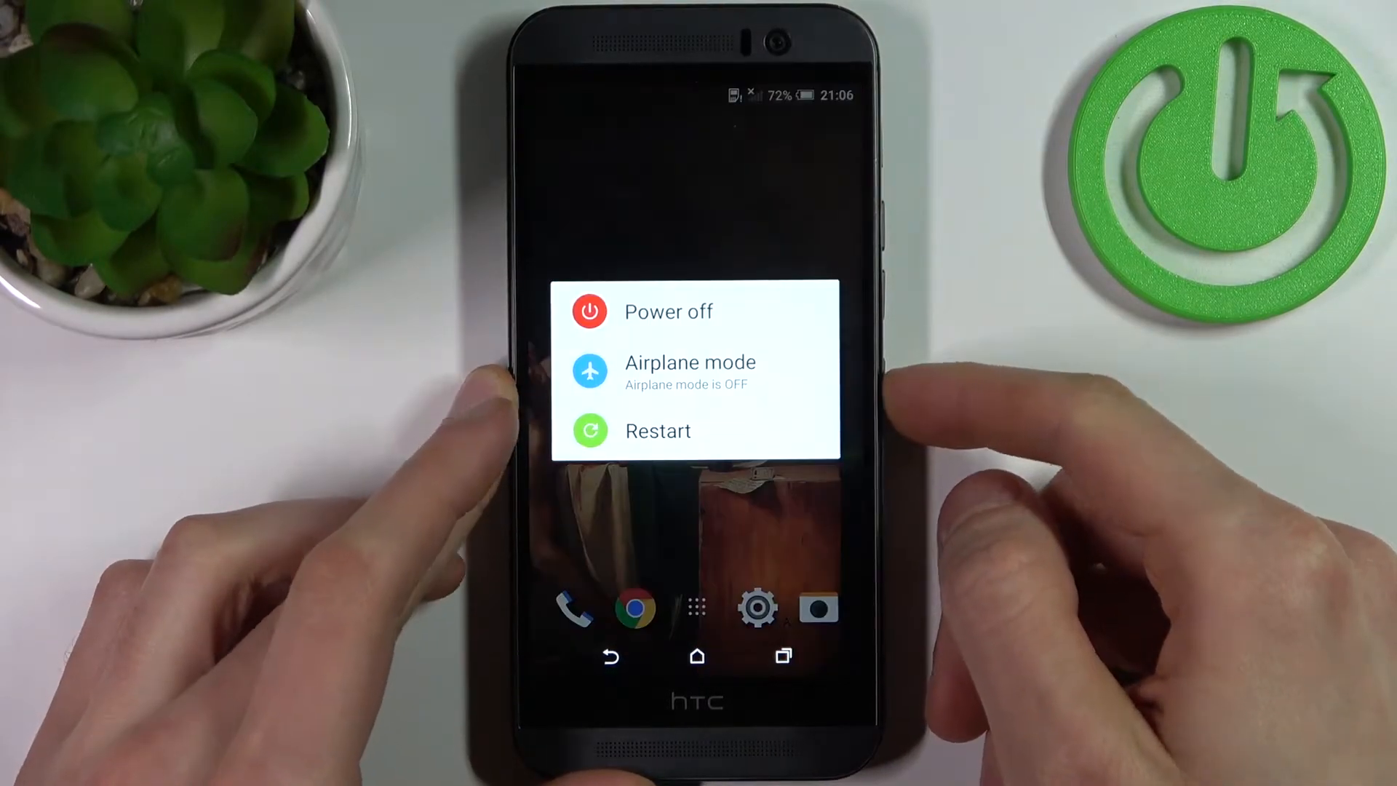
Step: Choose Power off from the power options menu to shut the phone down
{"action": "left_click", "coordinate": [658, 430]}
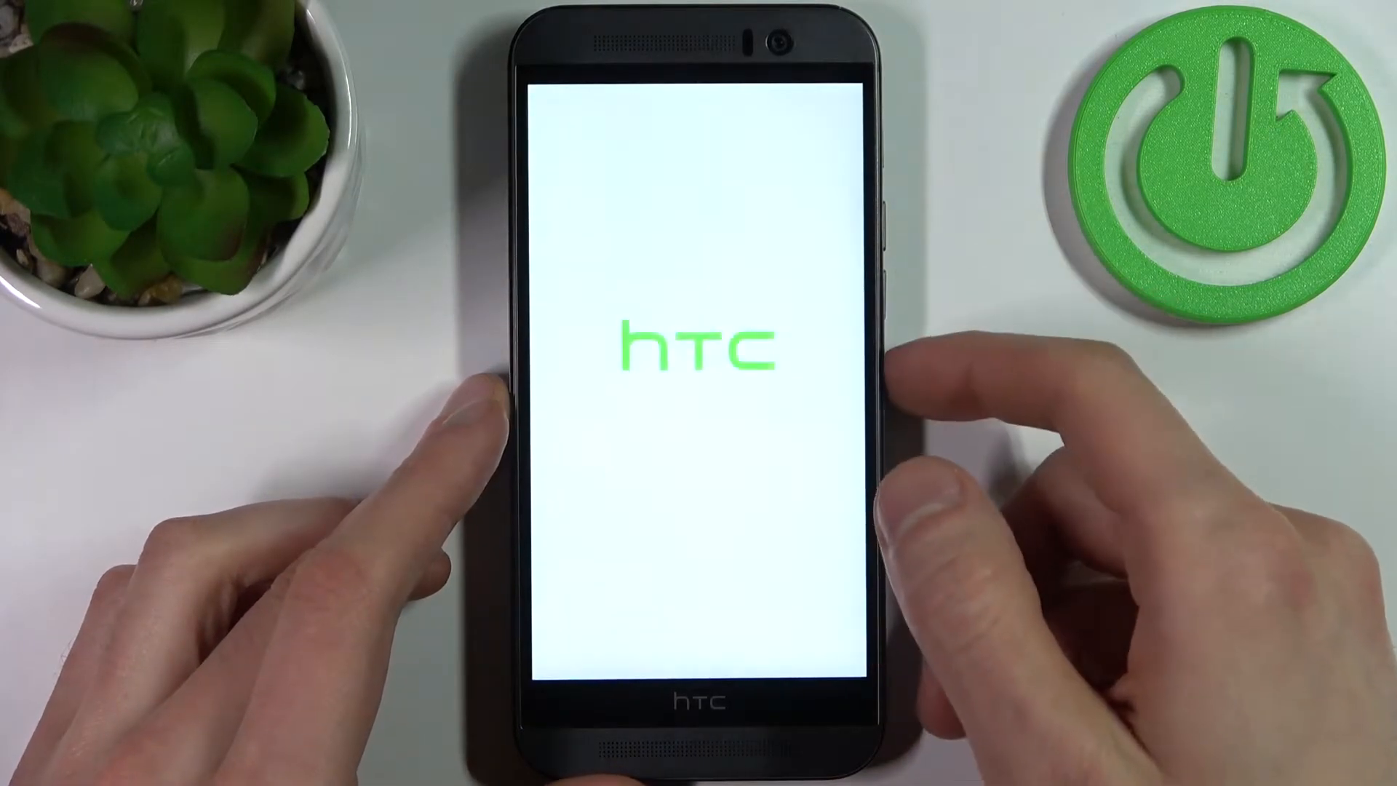